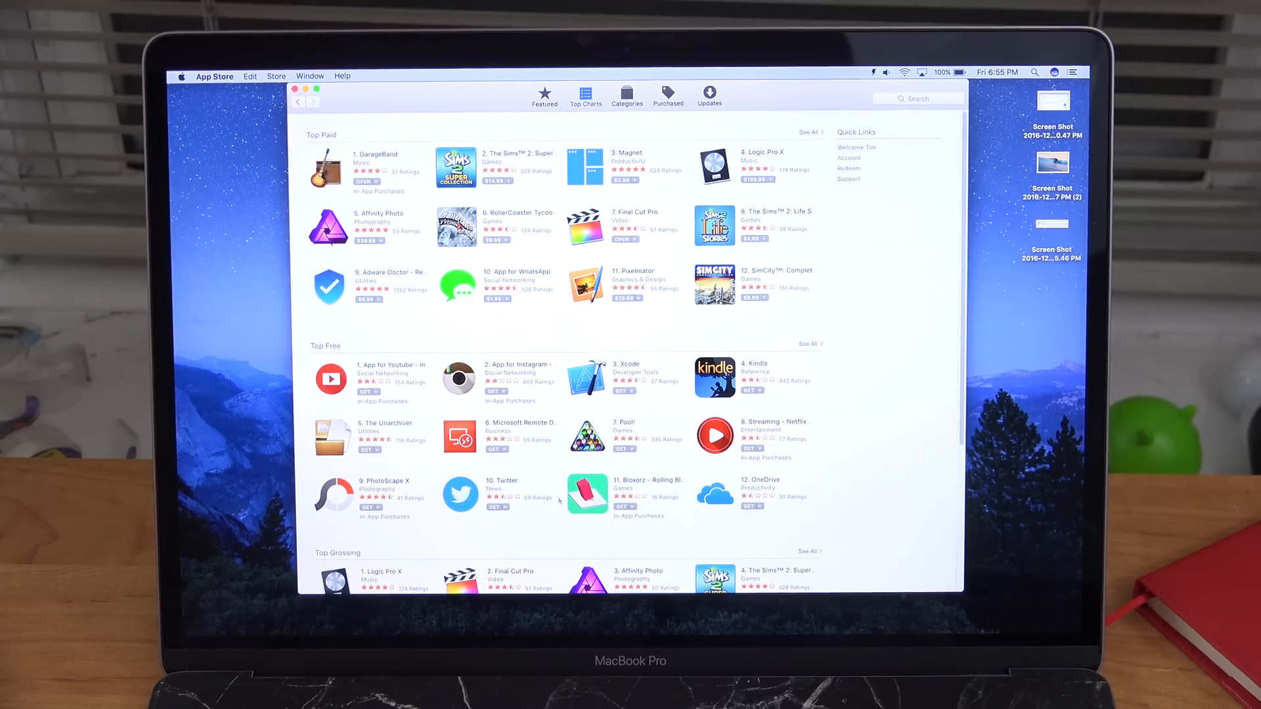
Scroll the App Store, open and dismiss Launchpad, then bring Safari's Wikipedia page forward.
scroll("down", 3)
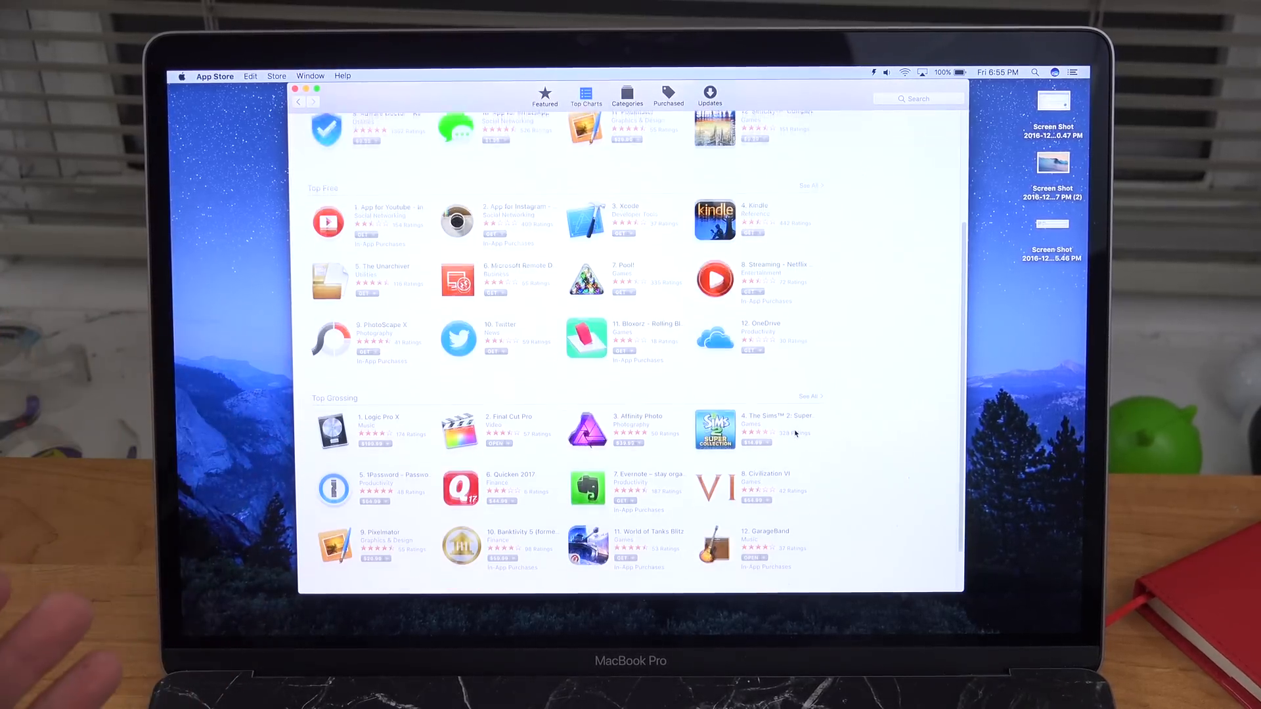
scroll("down", 3)
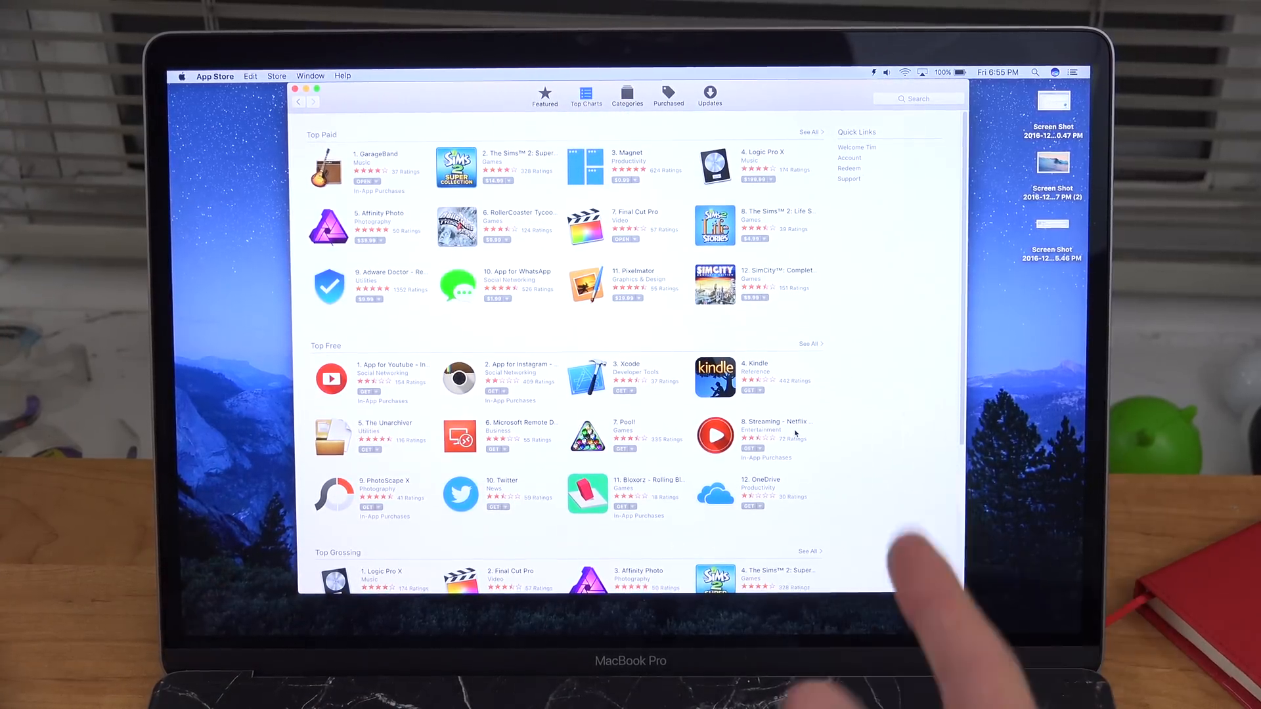
scroll("down", 3)
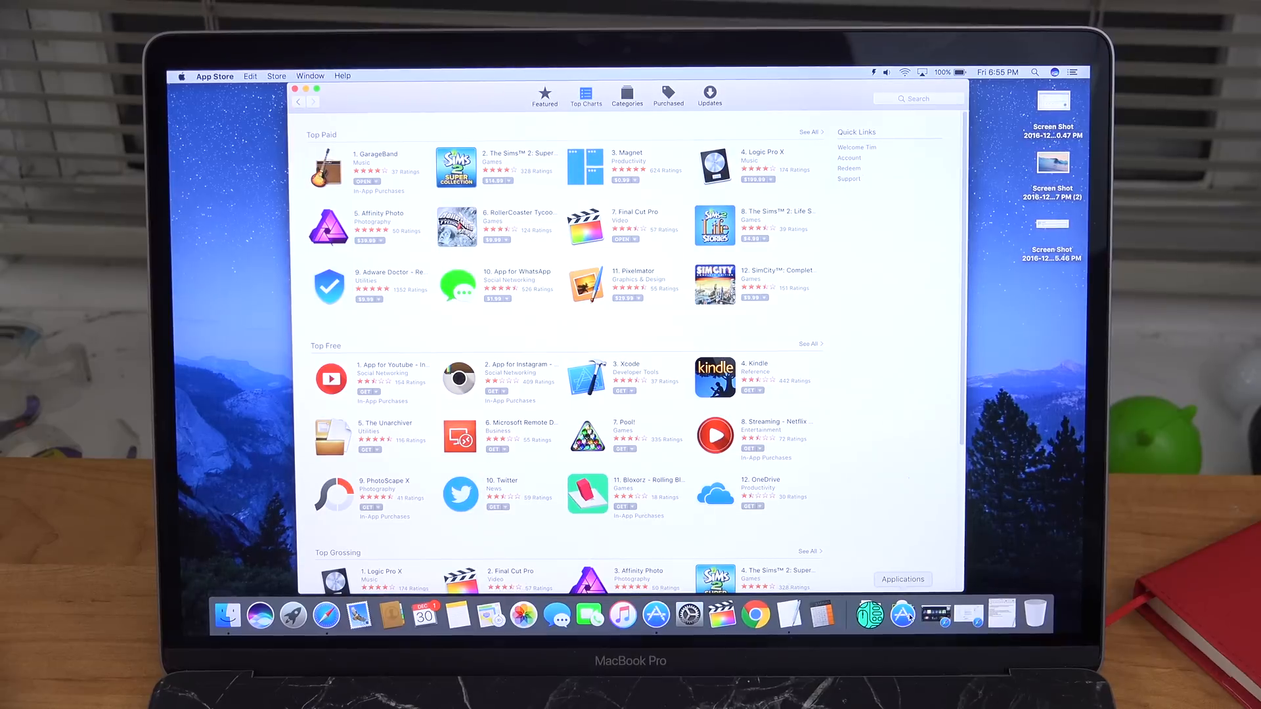
left_click(900, 617)
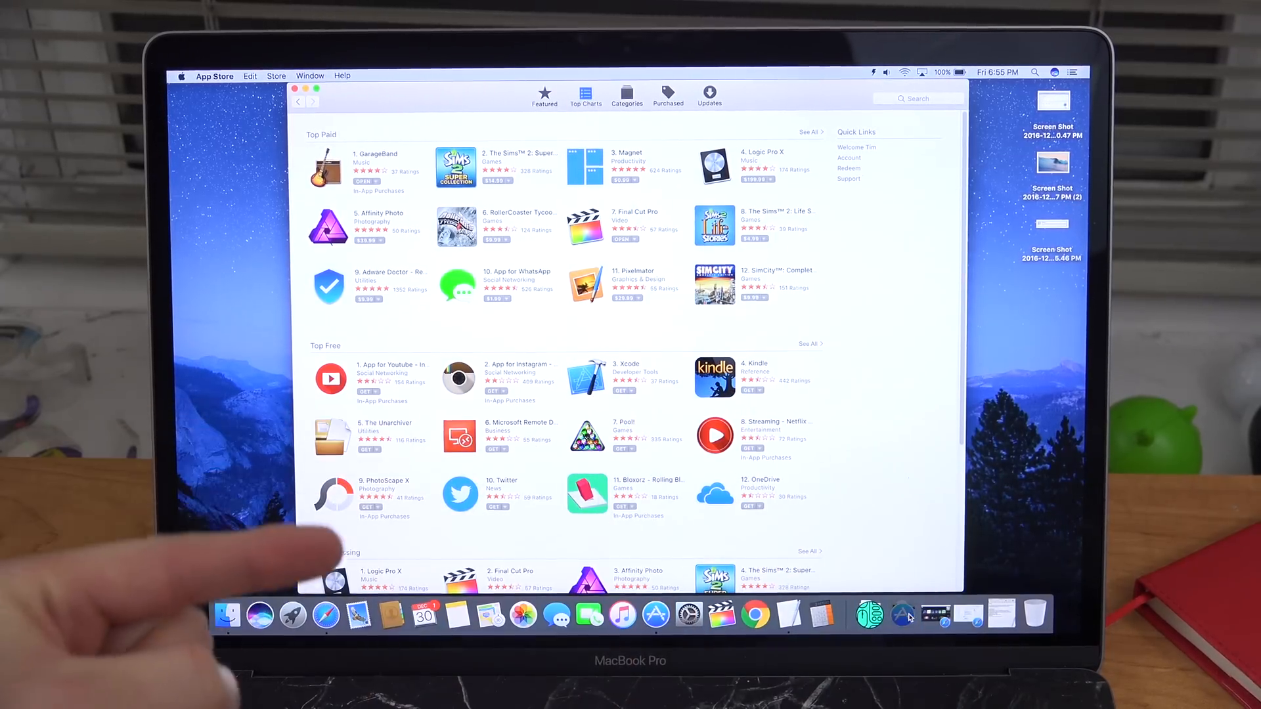
left_click(902, 615)
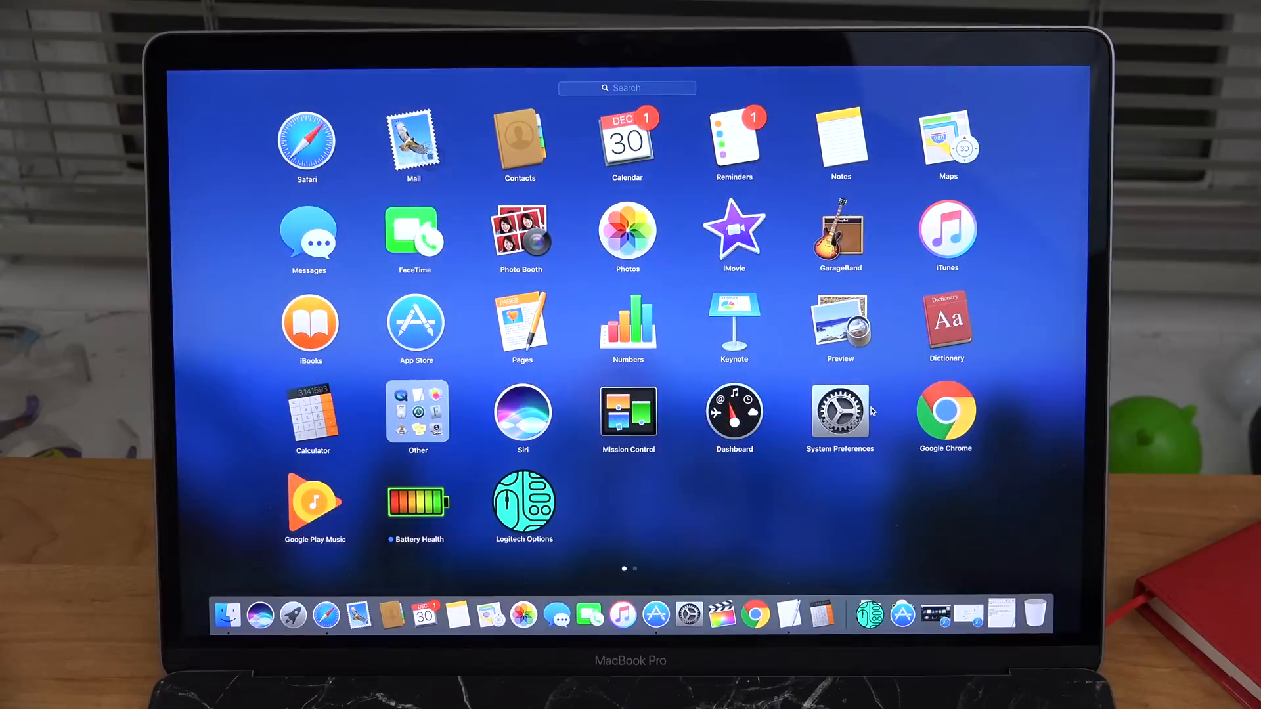
left_click(416, 323)
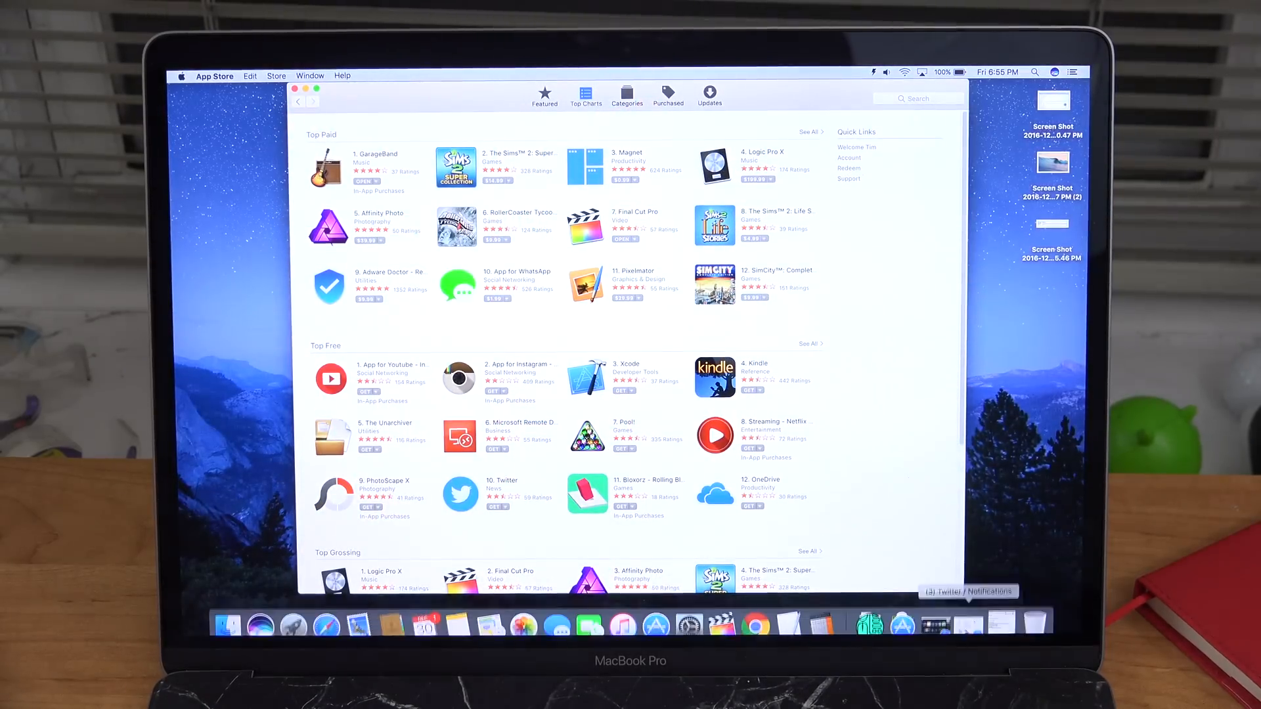
left_click(902, 619)
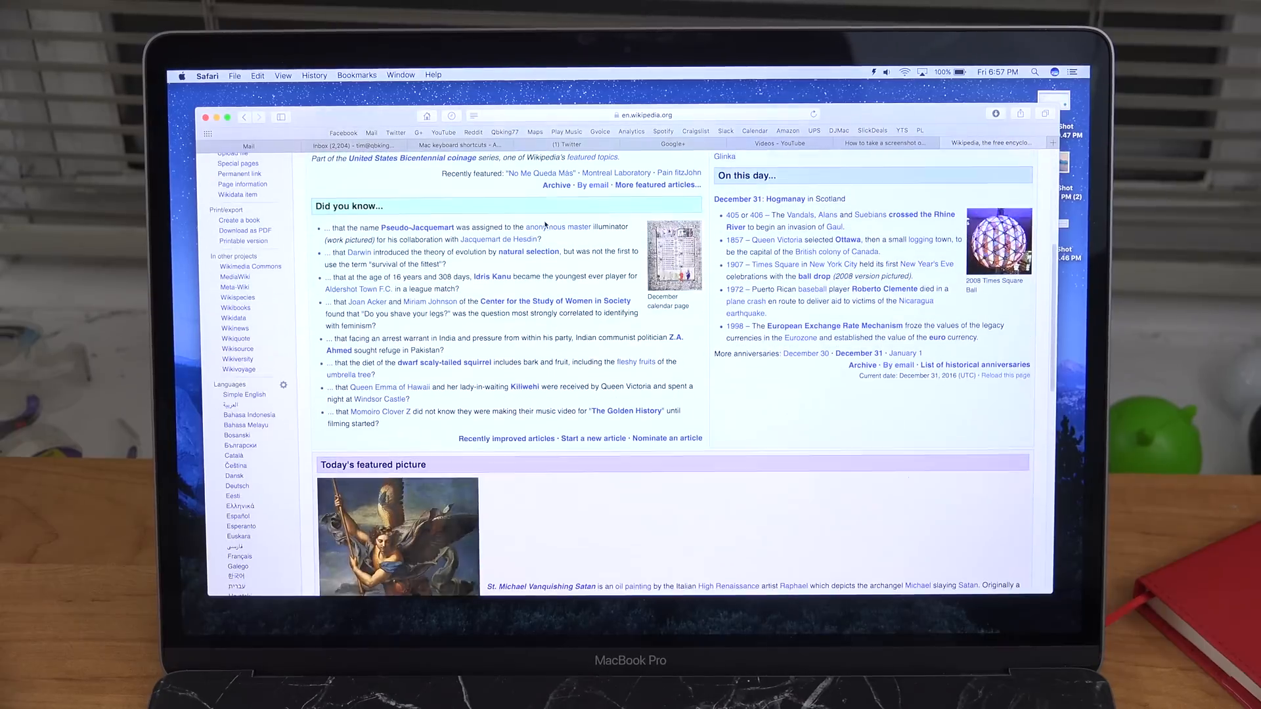
scroll("down", 3)
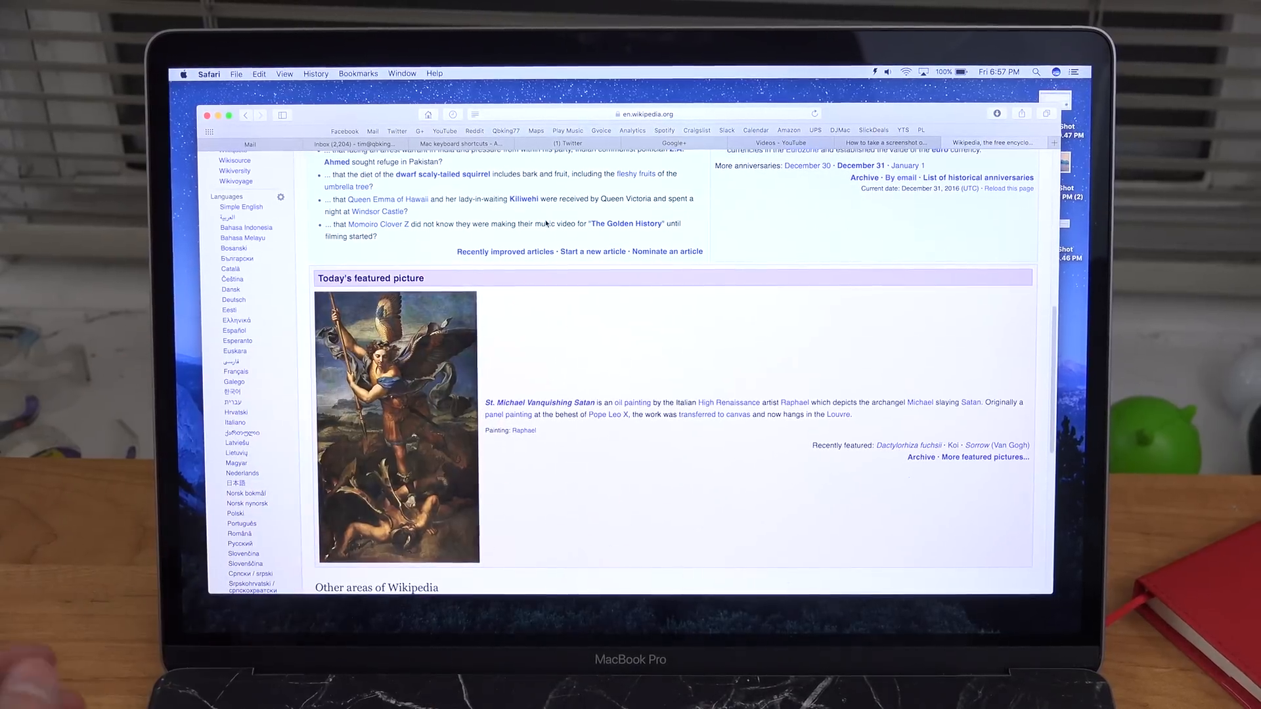
scroll("down", 3)
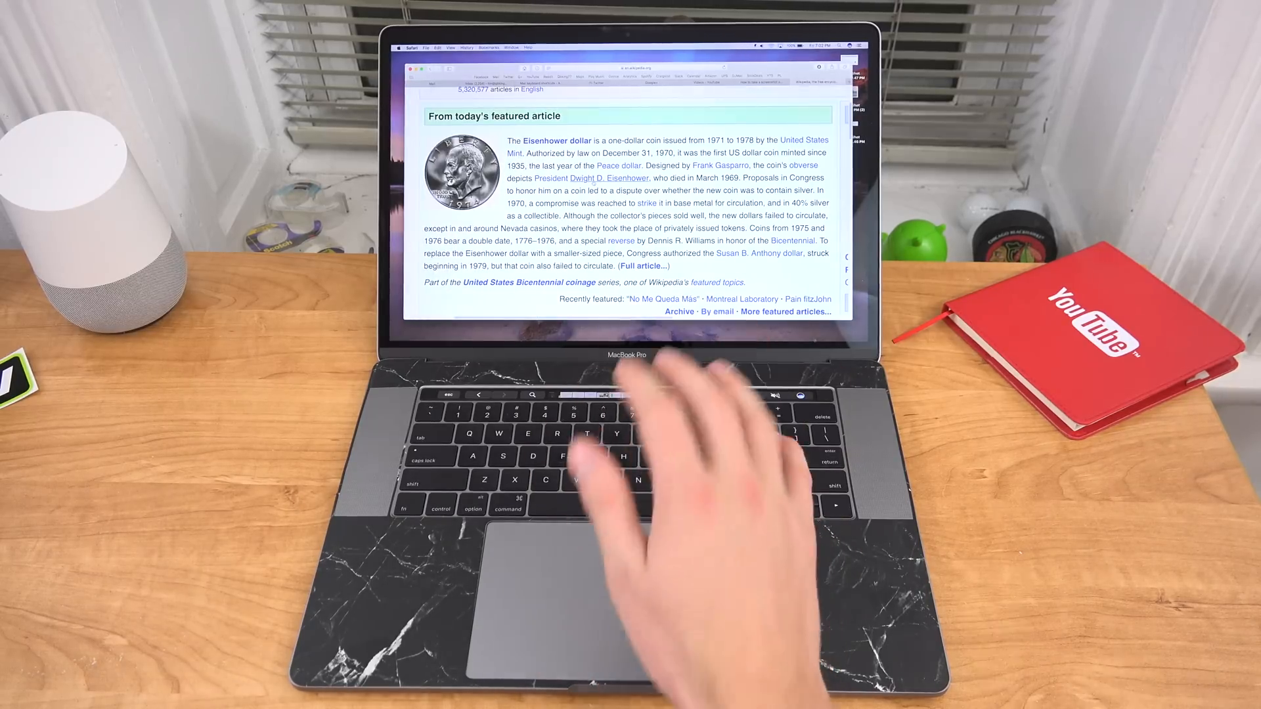
right_click(608, 178)
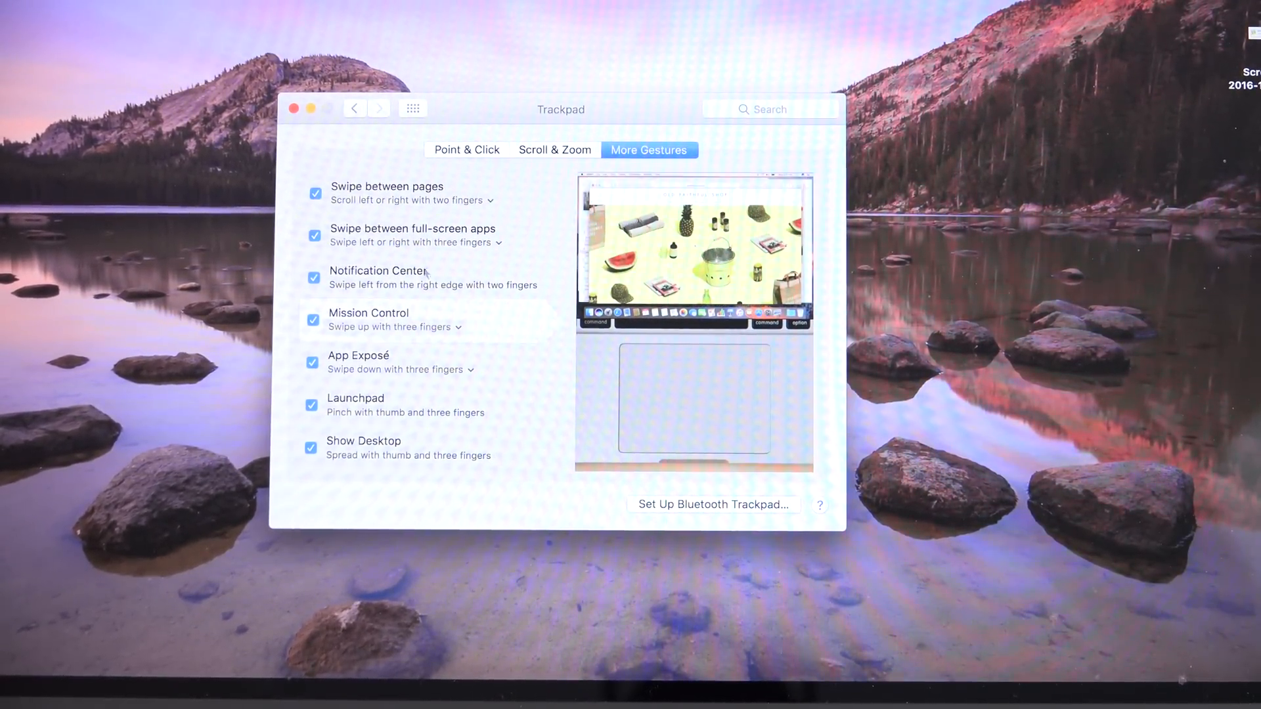
mouse_move(461, 320)
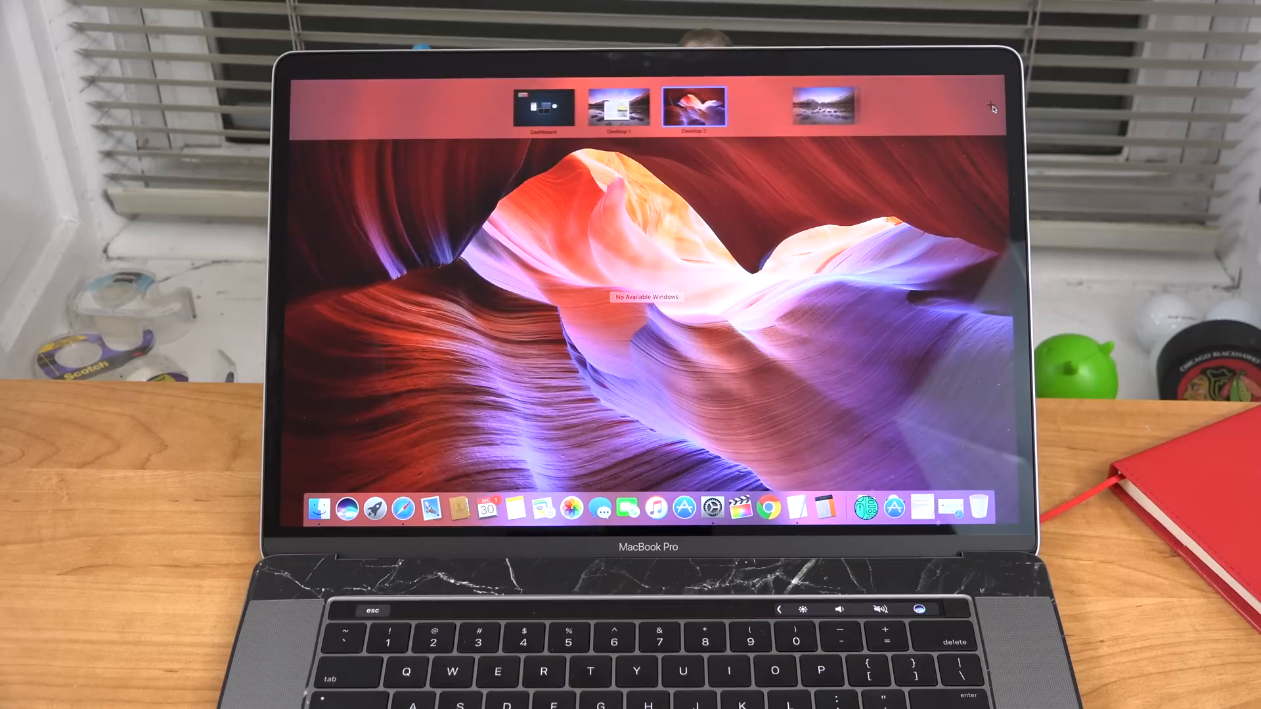
Add Desktop 3 and Desktop 4 with the Spaces bar's + button.
left_click(992, 105)
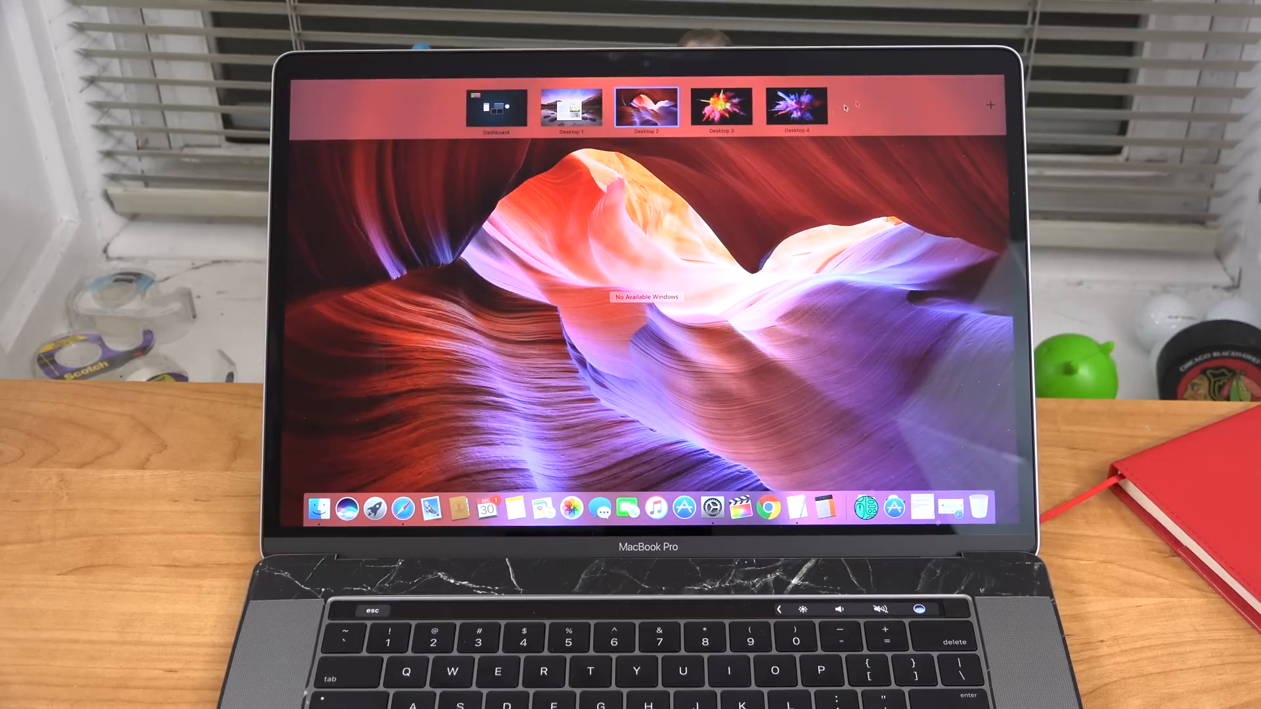
left_click(796, 105)
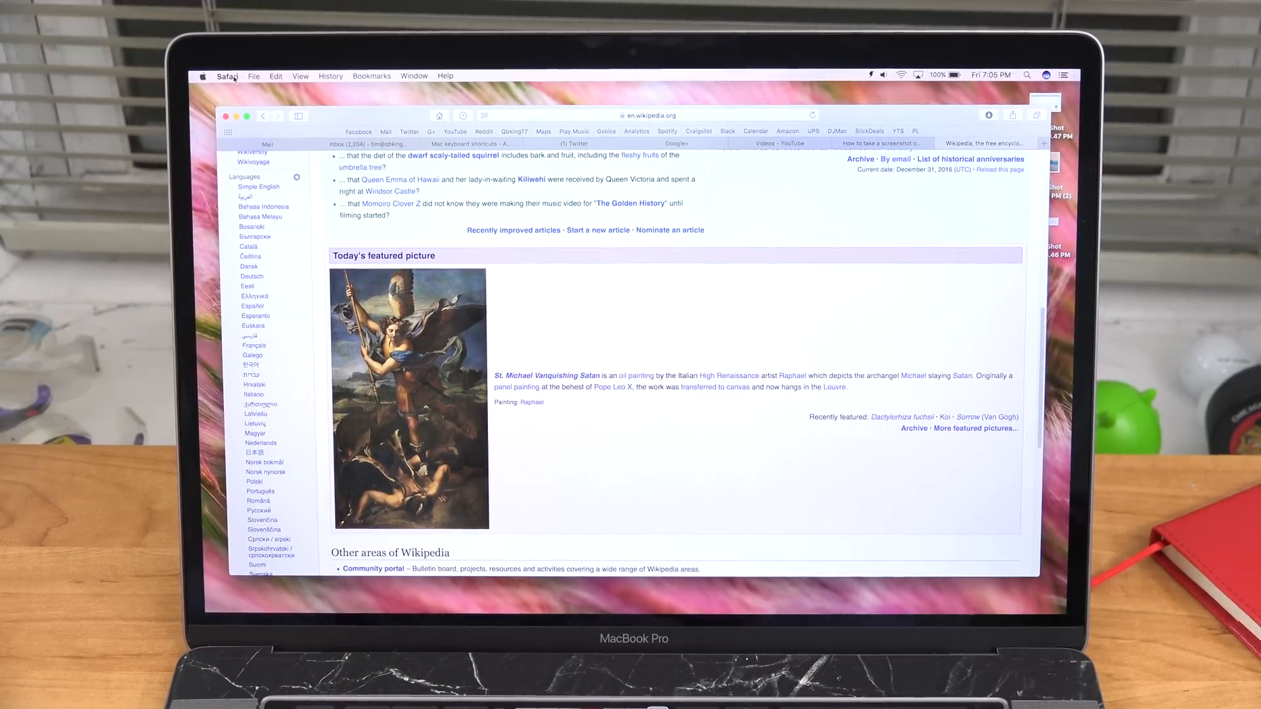
Show the Safari menu with About, Preferences, Clear History, Hide and Quit.
left_click(228, 75)
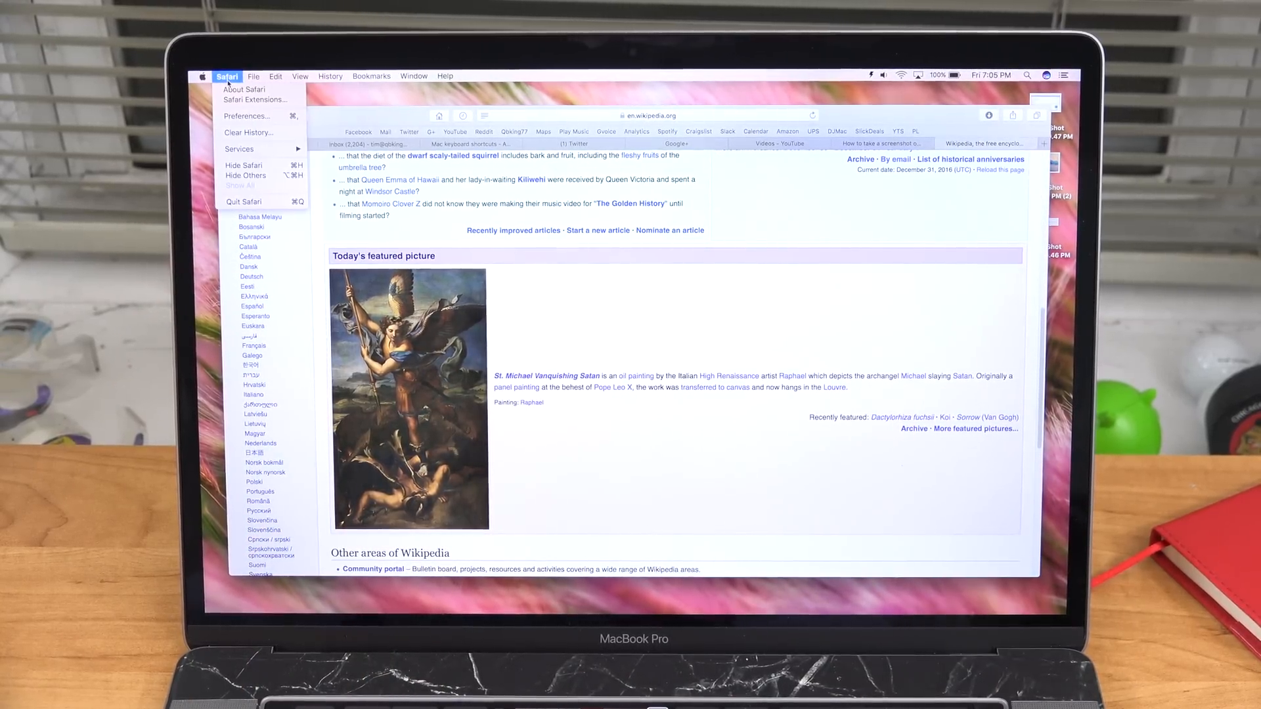
left_click(255, 75)
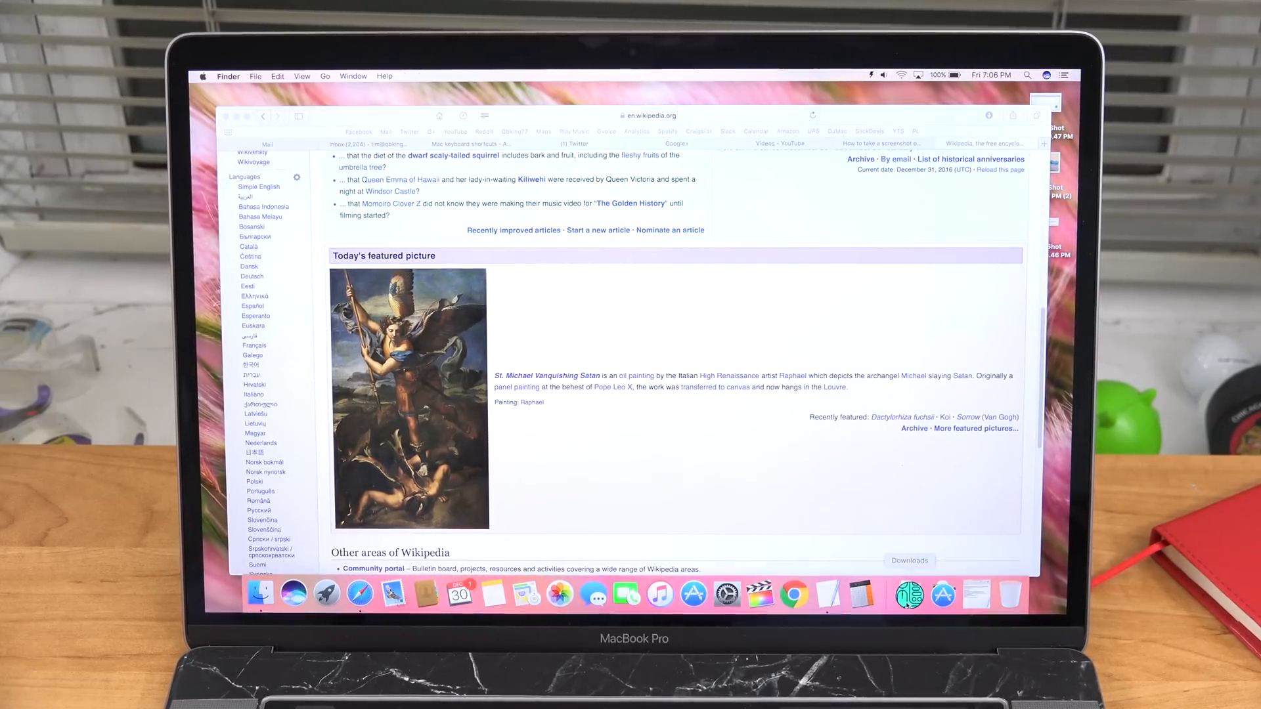
left_click(907, 595)
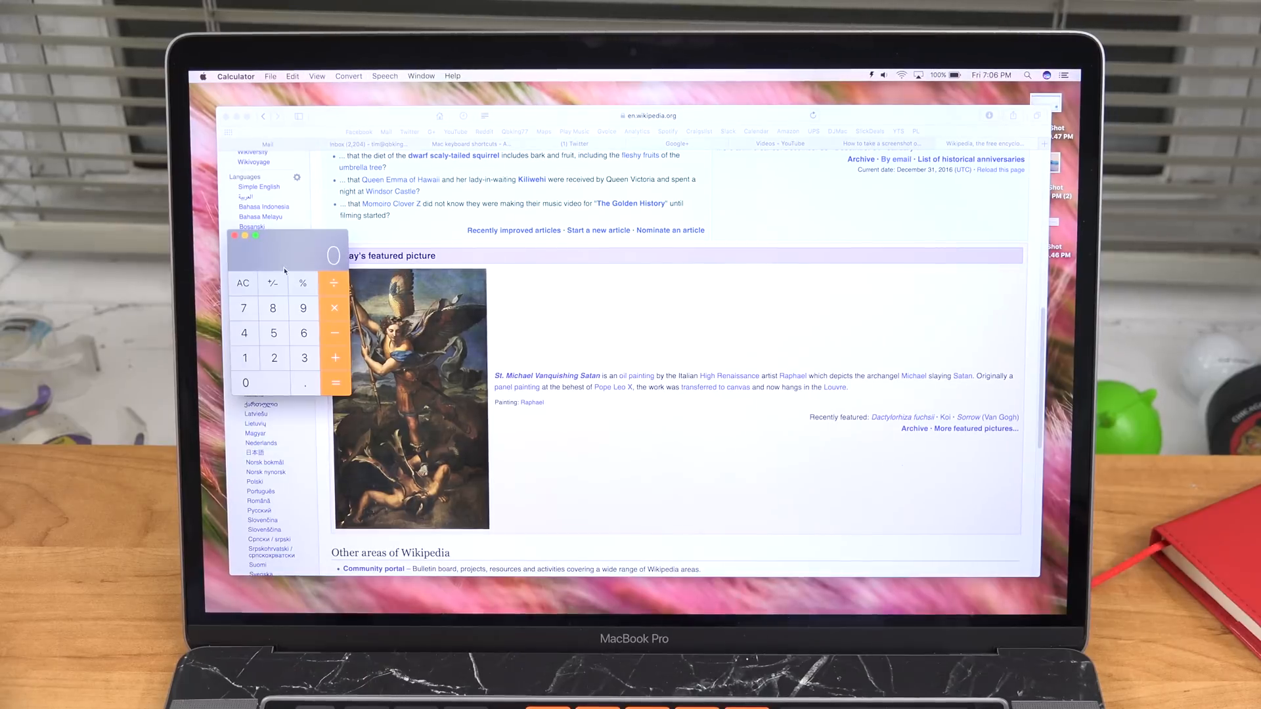
left_click(292, 75)
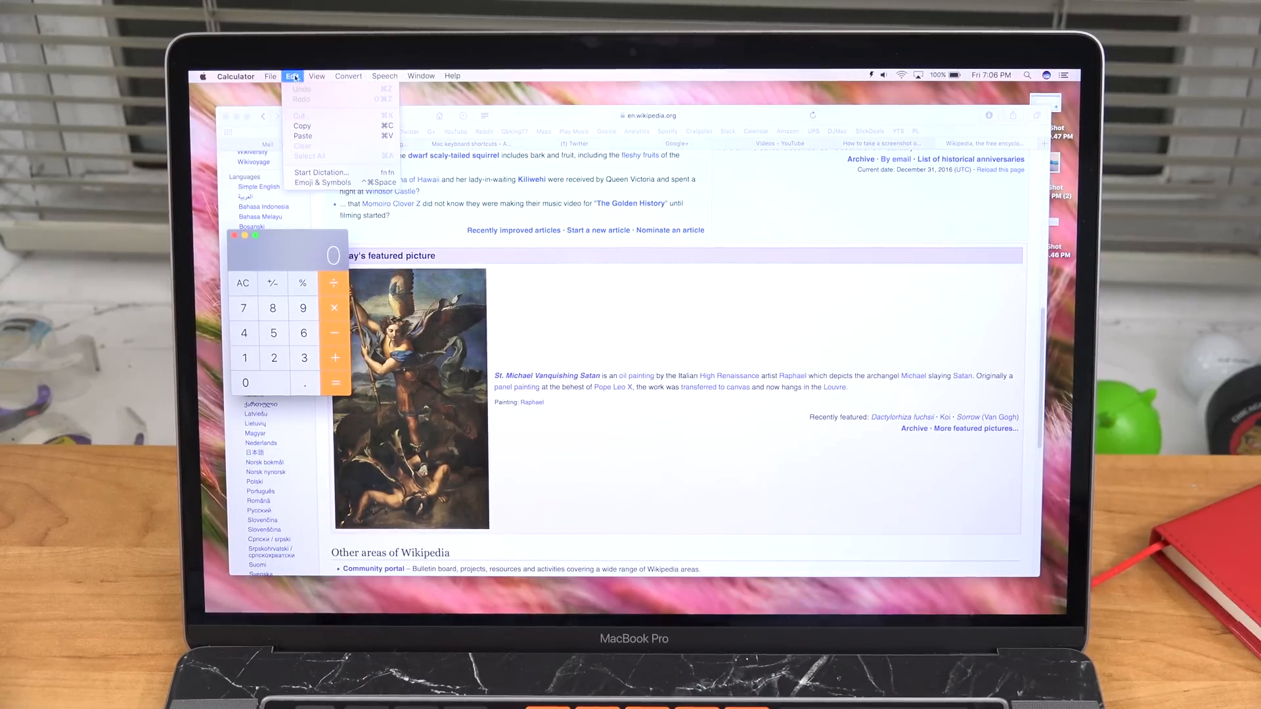
left_click(270, 76)
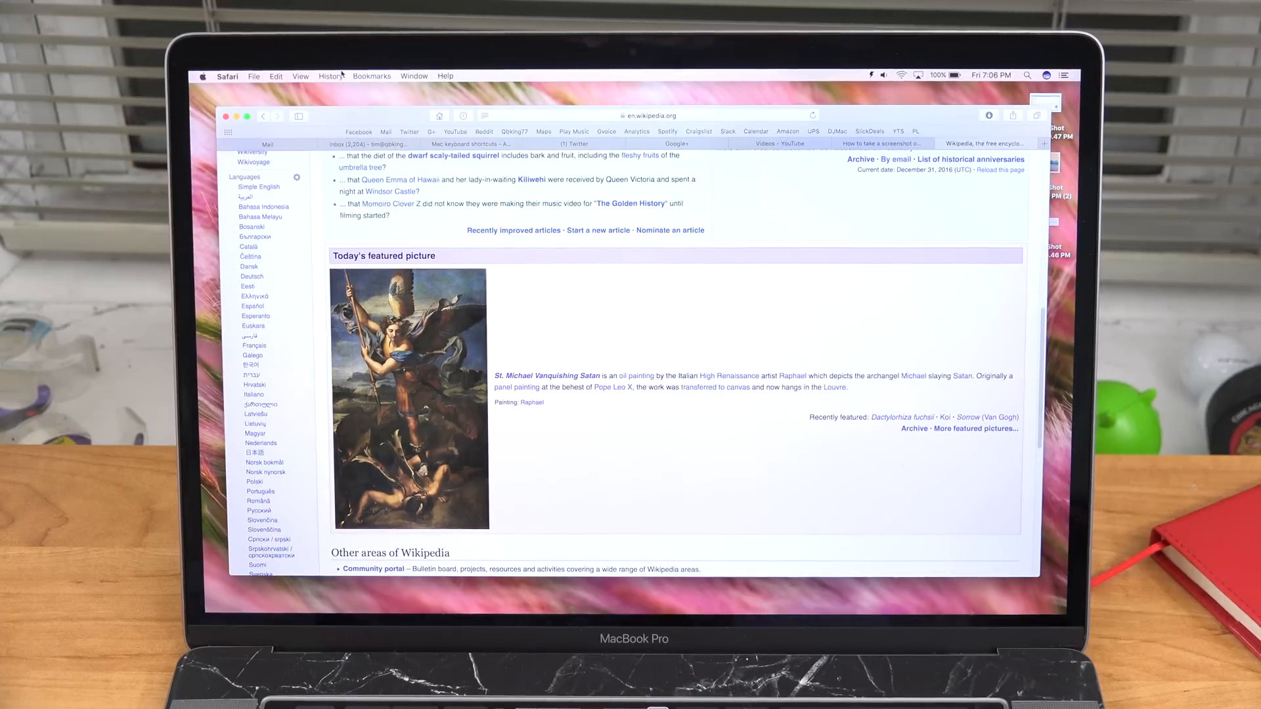
Open the Apple menu to reveal Sleep, Restart and Shut Down.
left_click(203, 75)
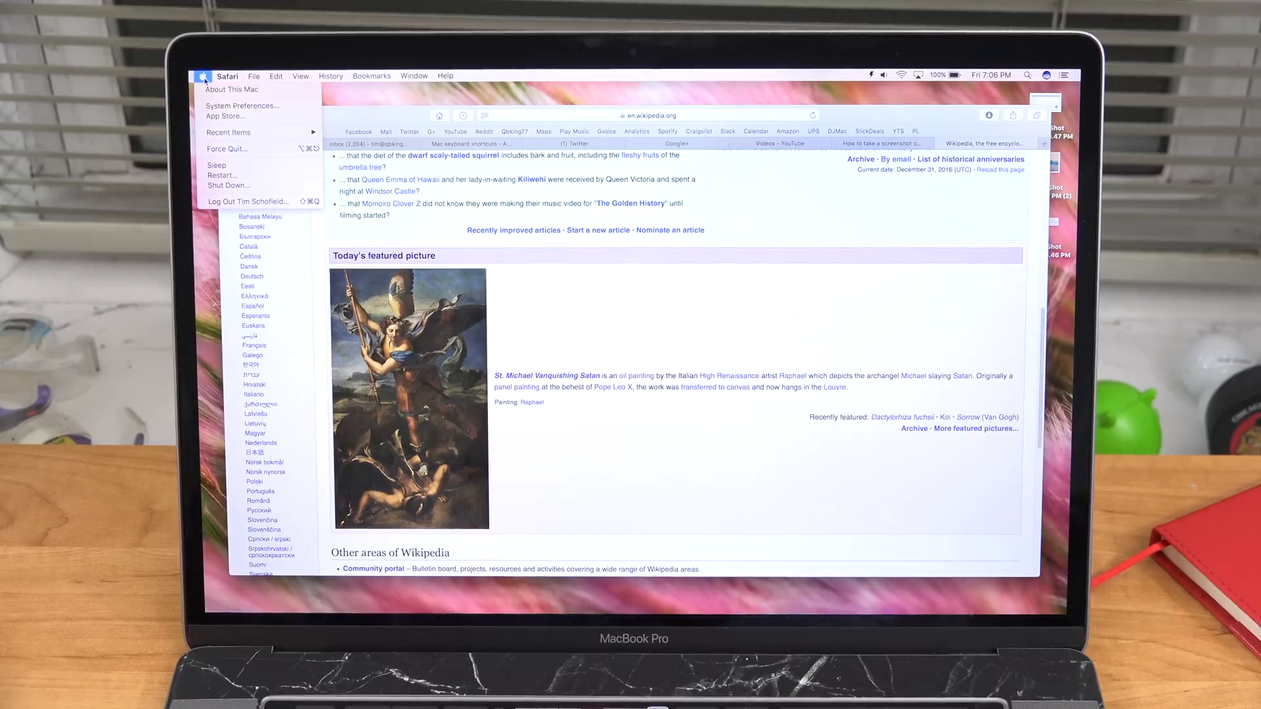
mouse_move(241, 105)
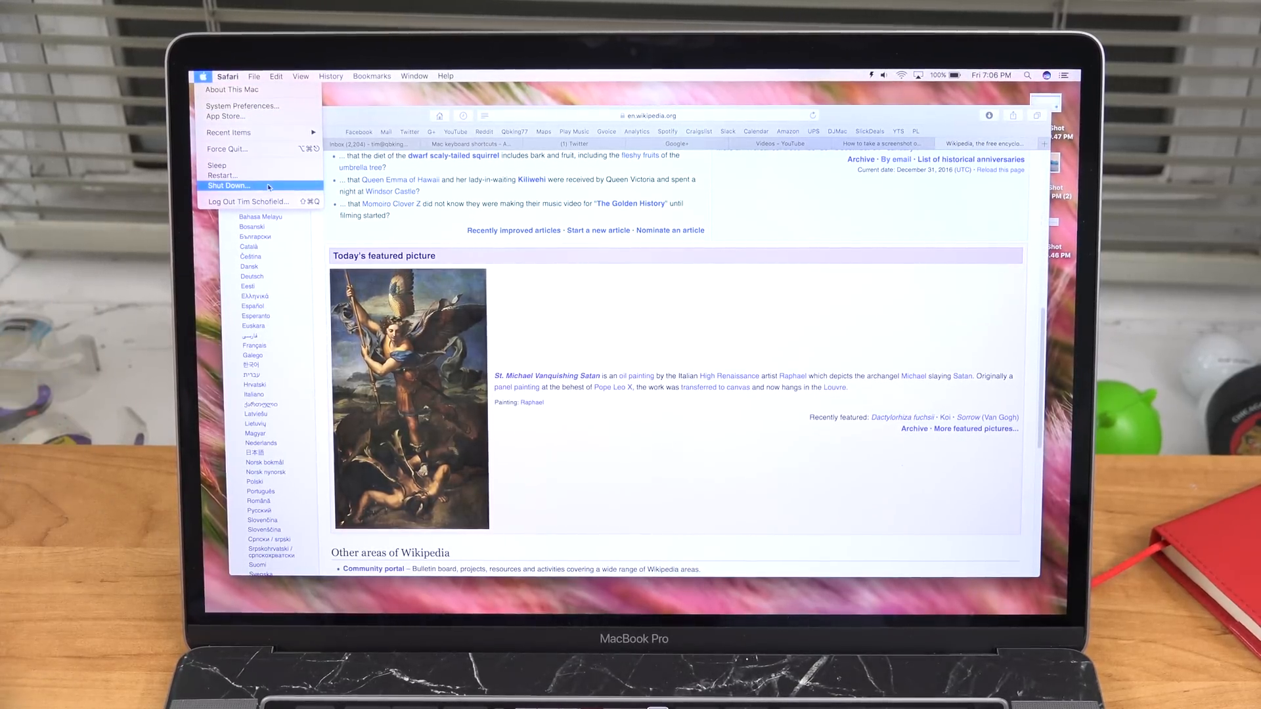
mouse_move(241, 165)
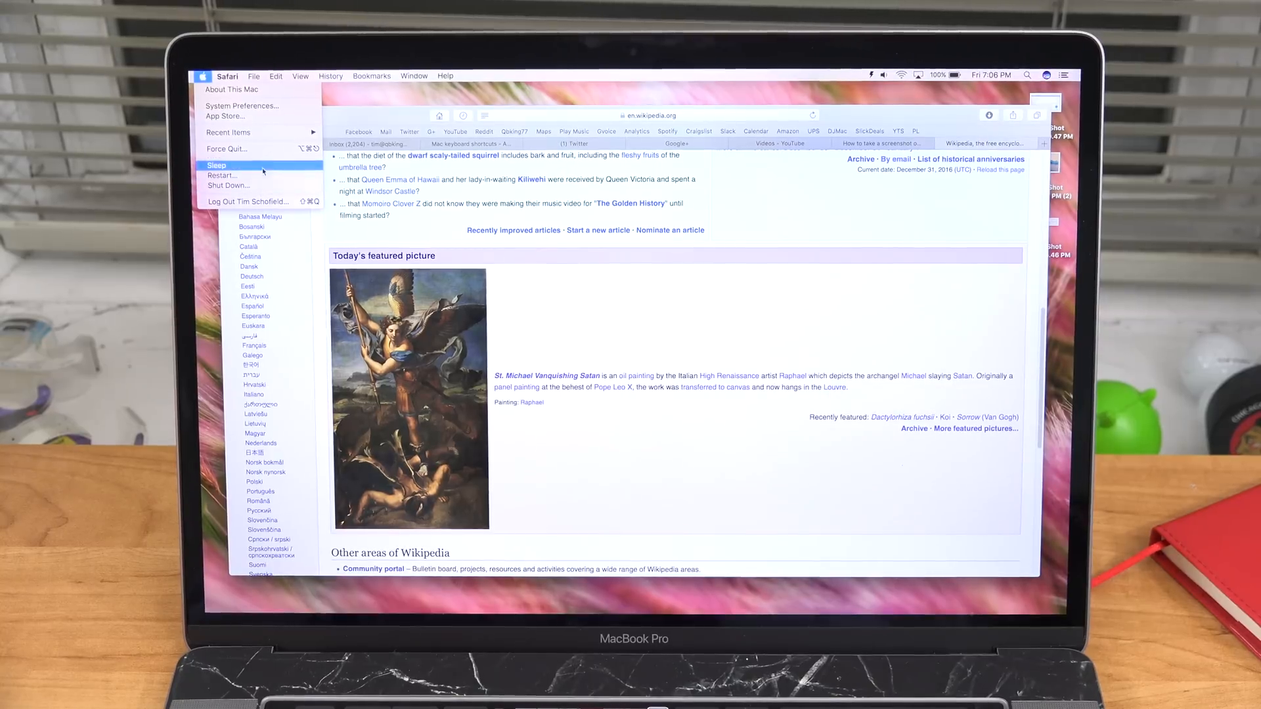
mouse_move(221, 175)
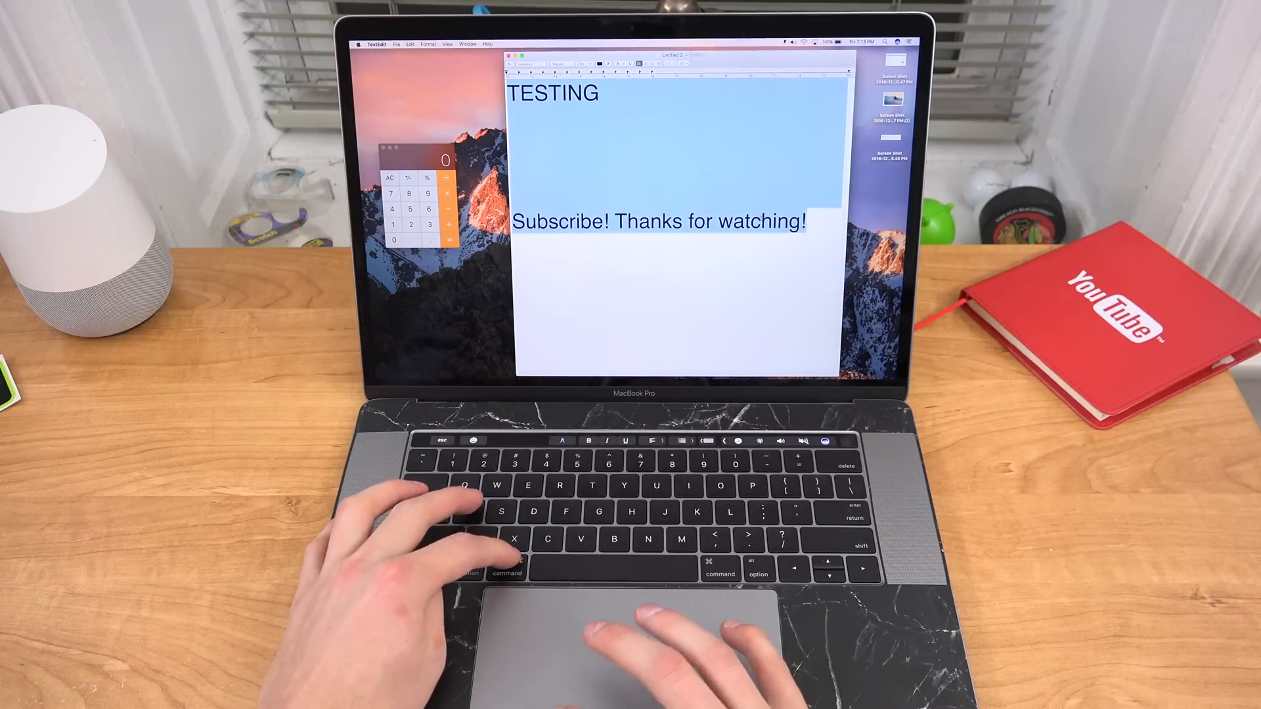
Place the caret below 'Thanks for watching!' and type 'watching' repeatedly.
double_click(760, 221)
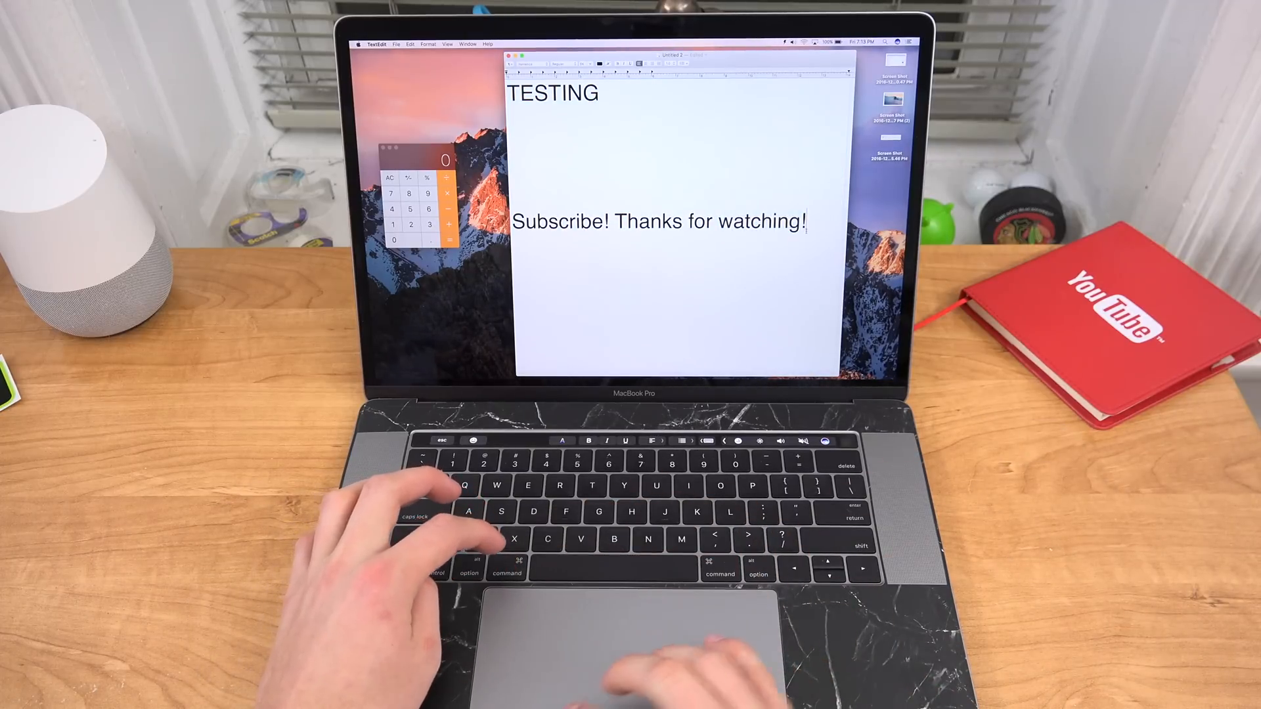
type("watching")
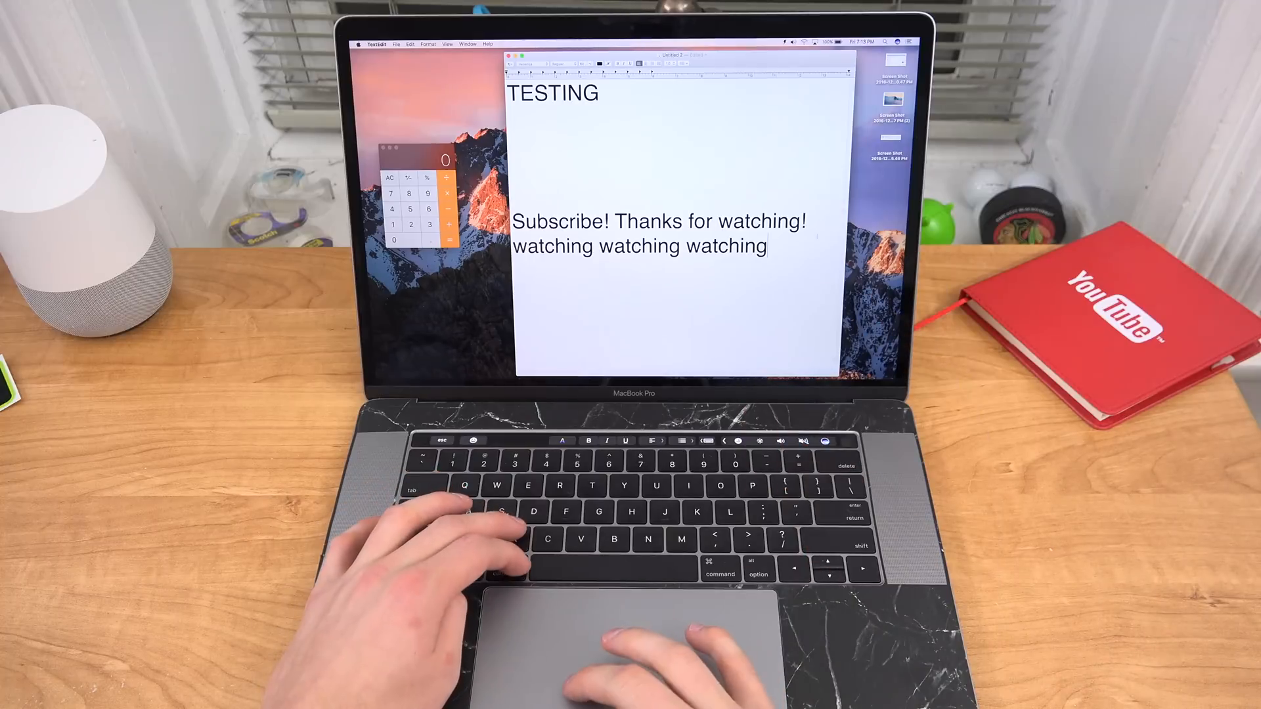
type("watching")
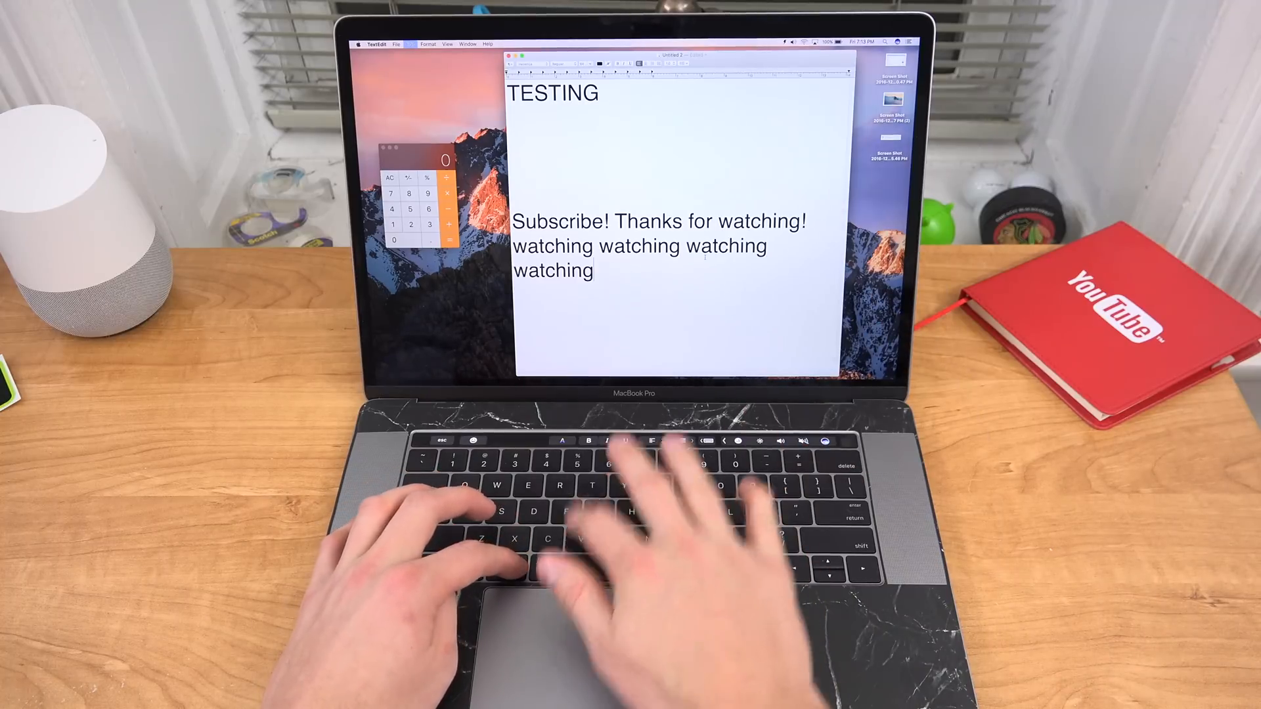
type("watching")
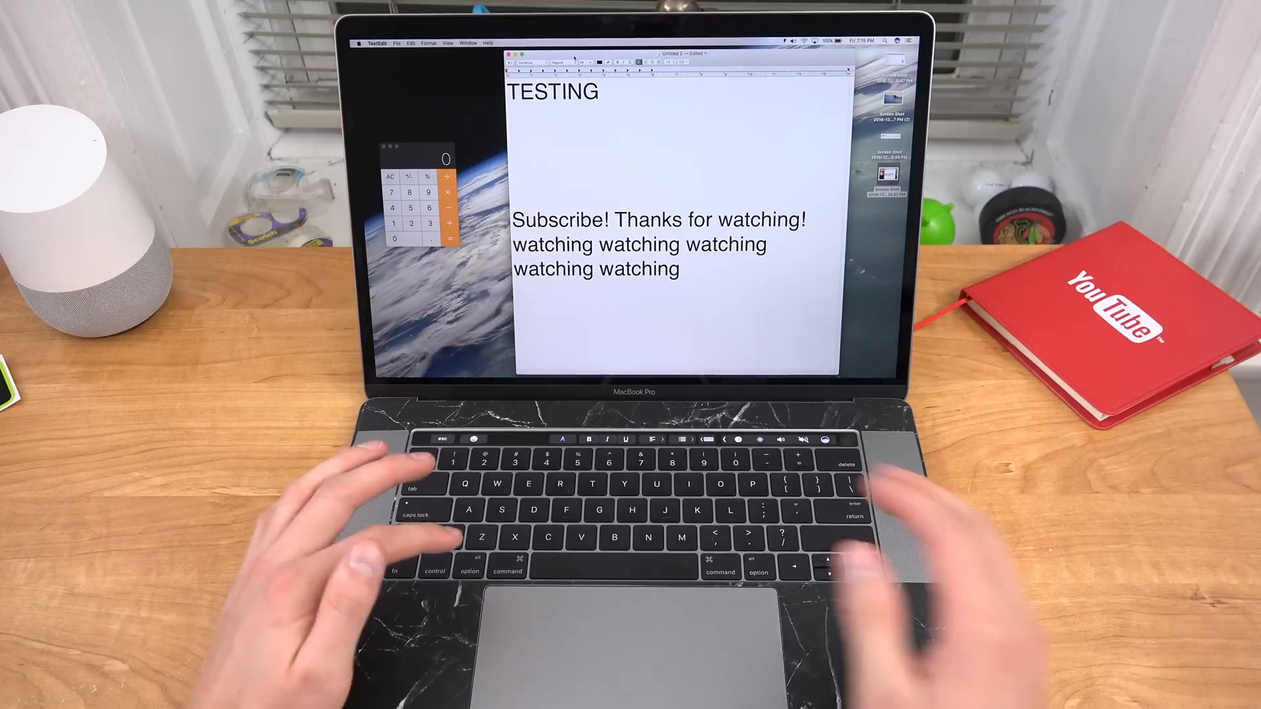
Search Spotlight for 'screenshot_20161214-155423.png' and view its preview.
key("cmd+space")
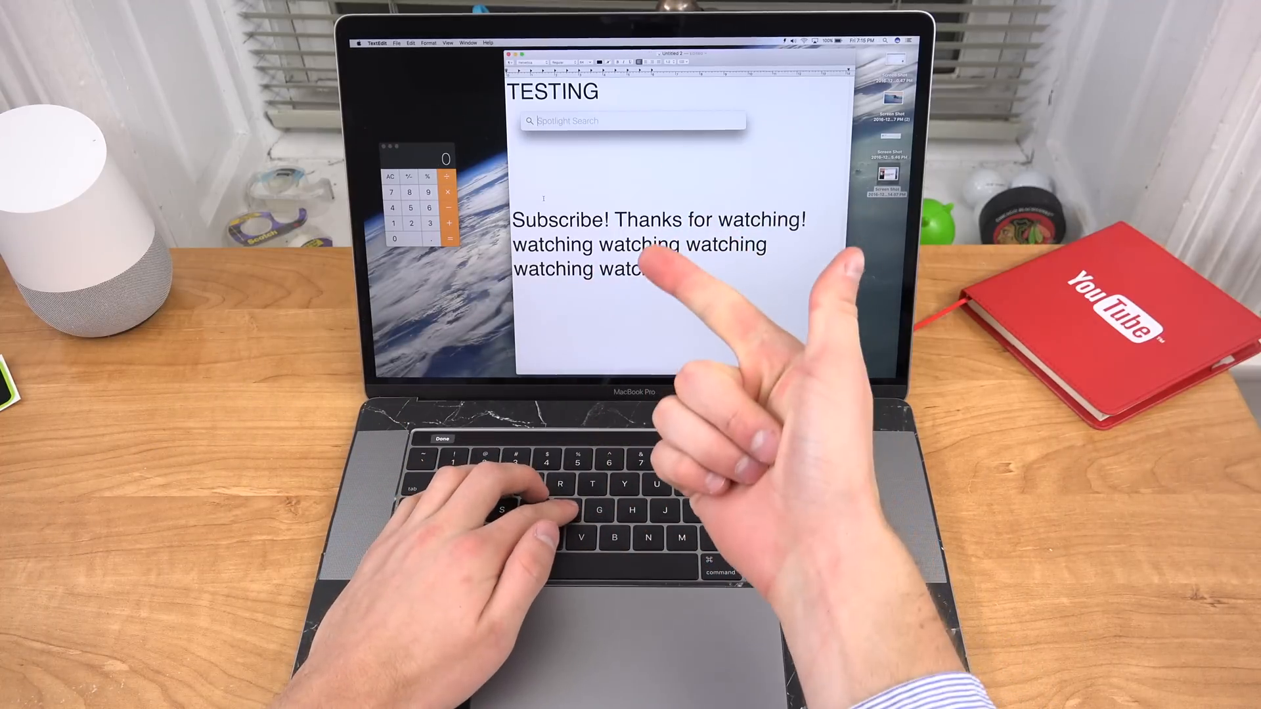
type("screen Sharing")
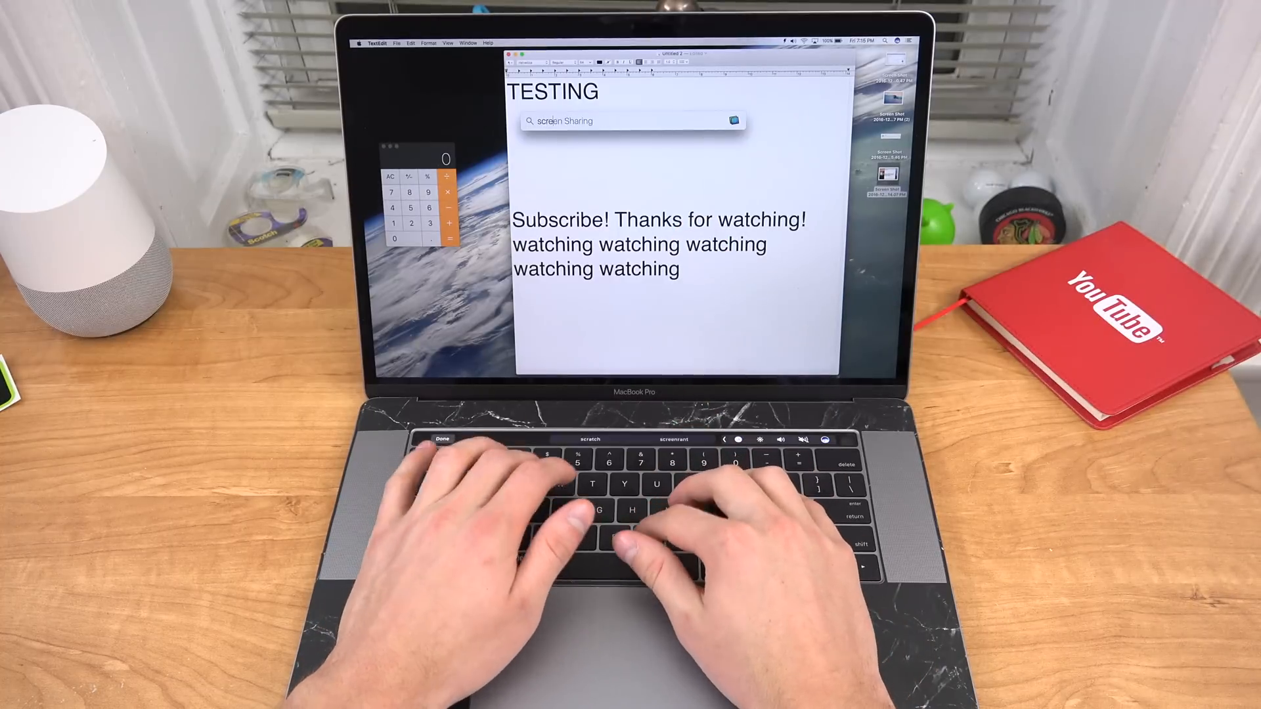
type("screenshot_20161214-155423.png")
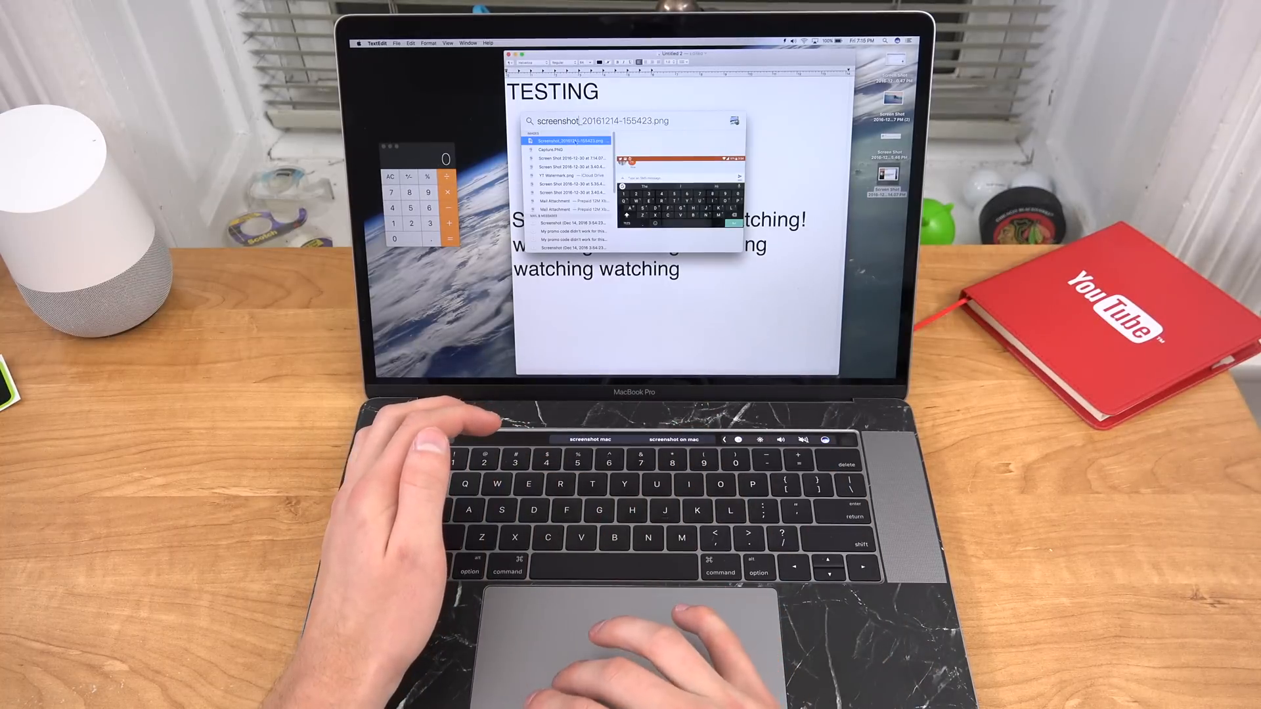